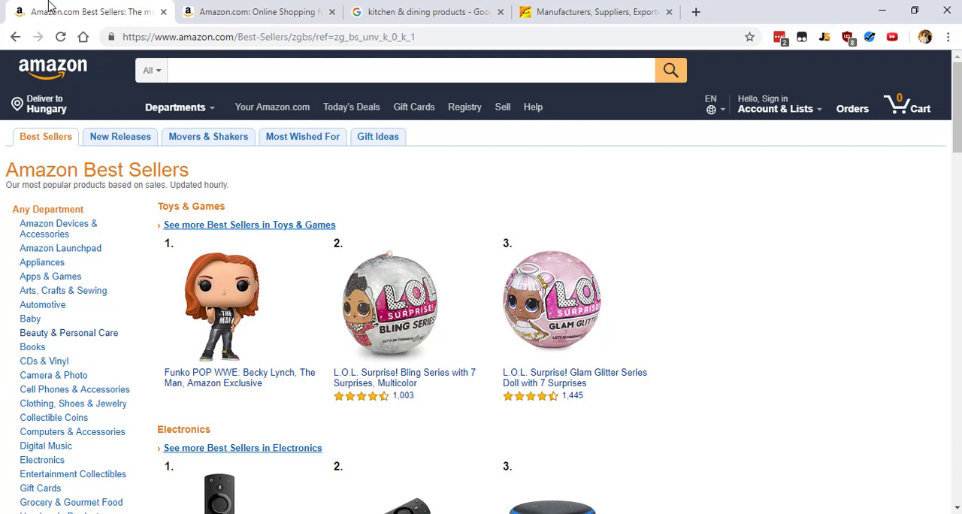
mouse_move(2, 375)
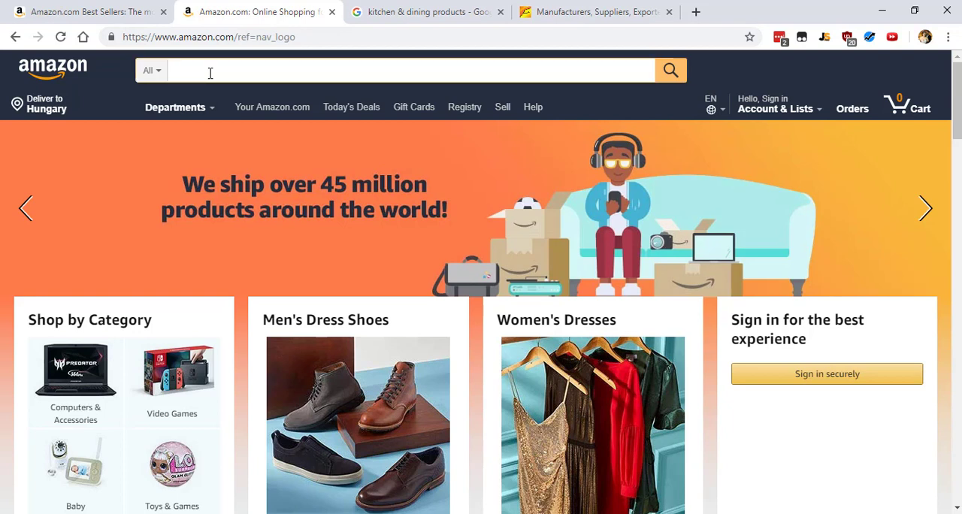
Step: Search Amazon for placeholder text 'hkjhjhkjhkjhkjhk' within the Home & Kitchen department
left_click(211, 70)
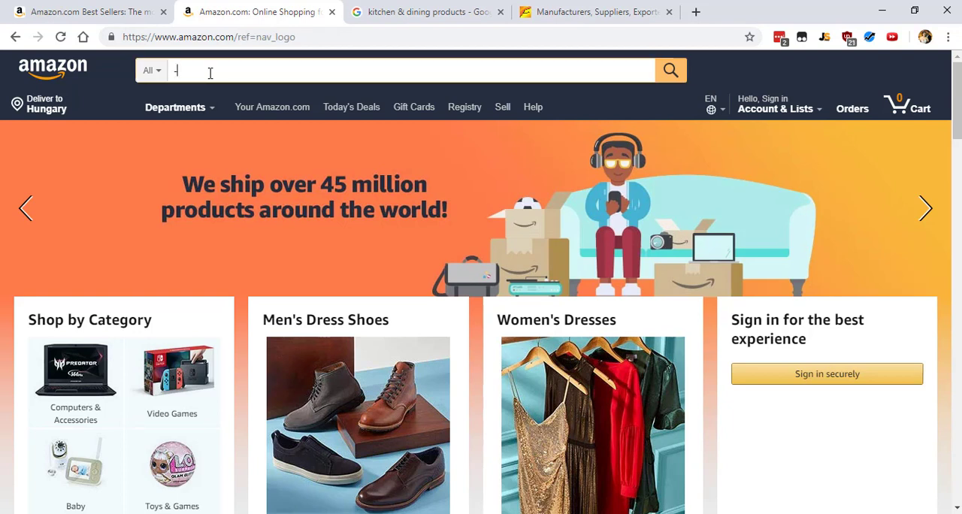
type("hkjhjhkjhkjh")
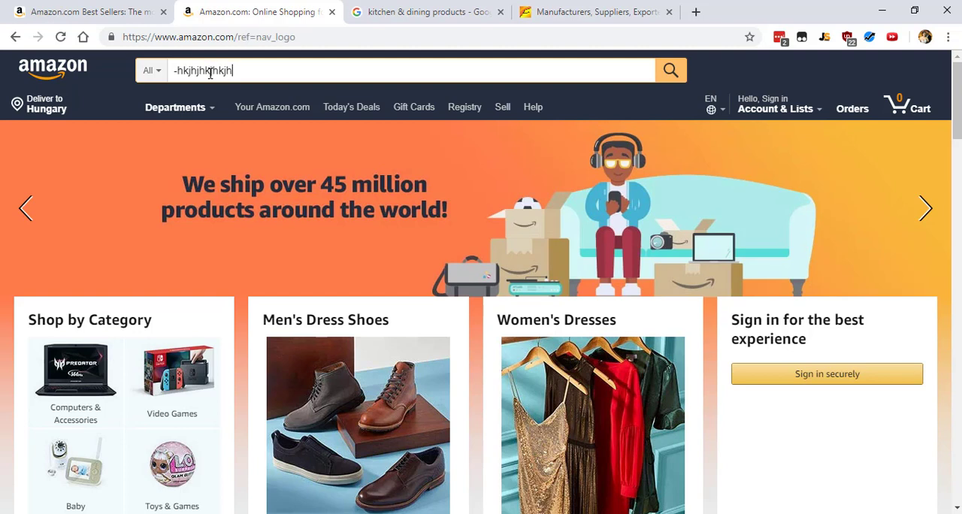
type("kjhk")
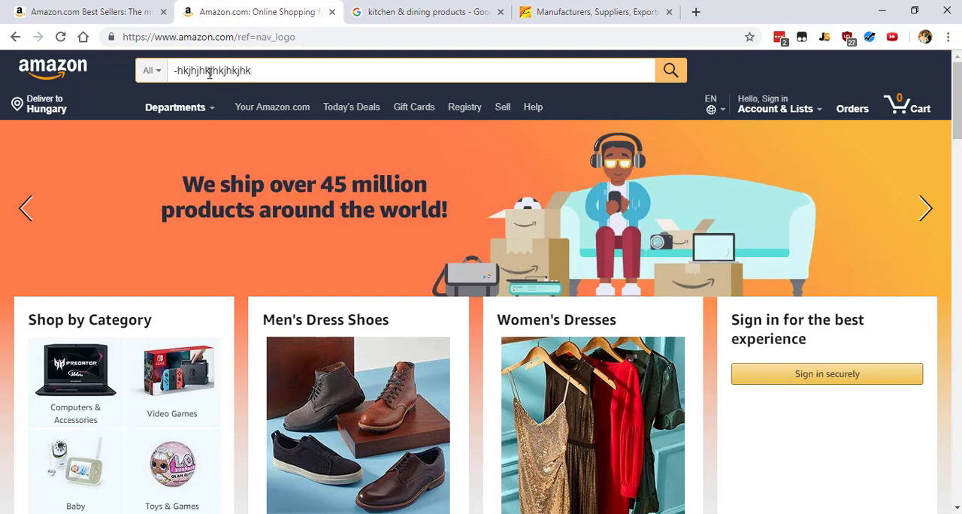
left_click(151, 70)
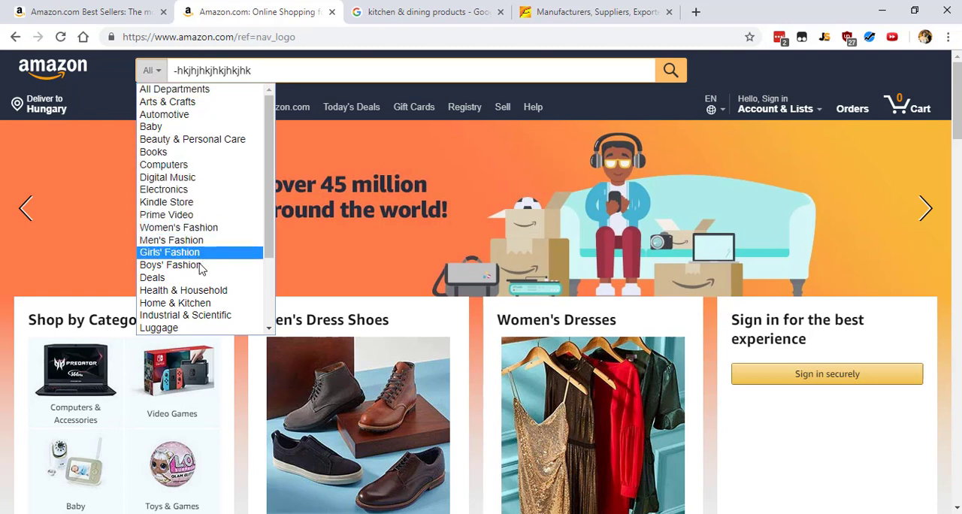
left_click(174, 302)
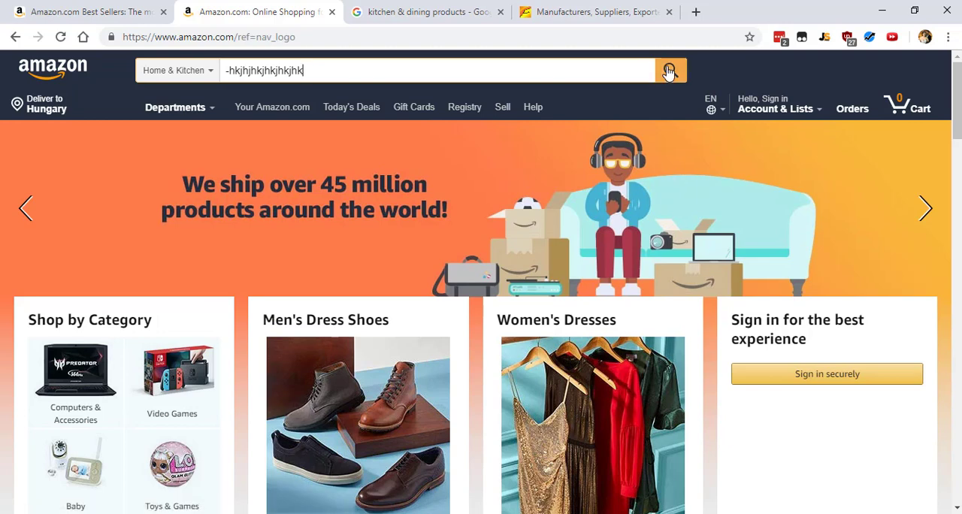
left_click(669, 70)
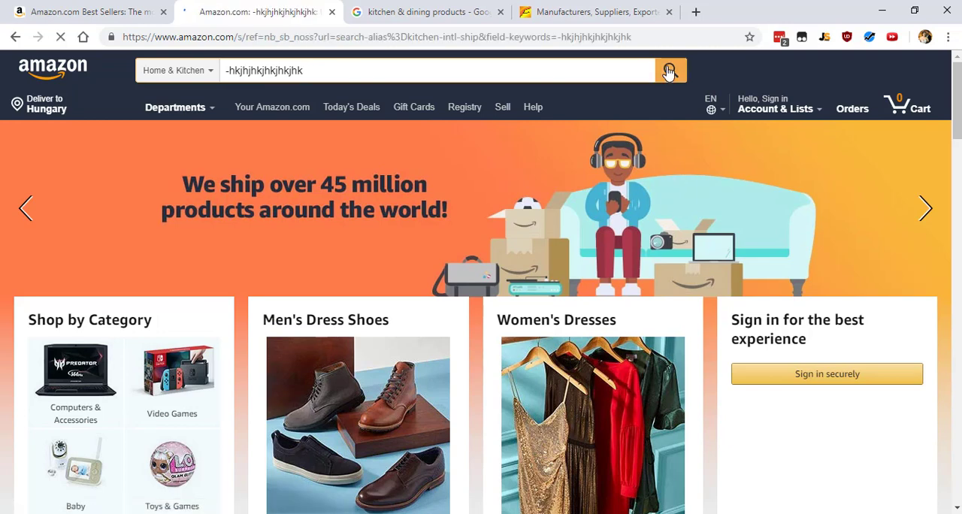
left_click(668, 70)
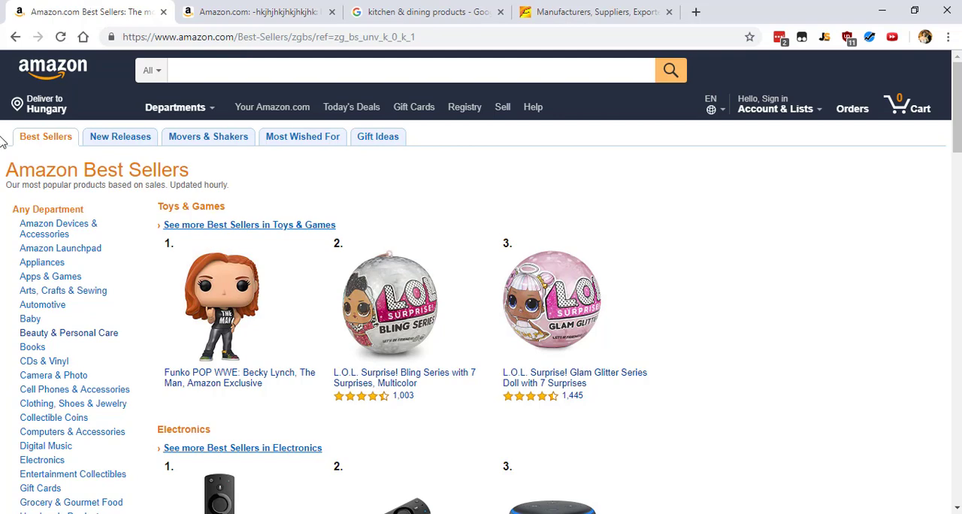
mouse_move(8, 251)
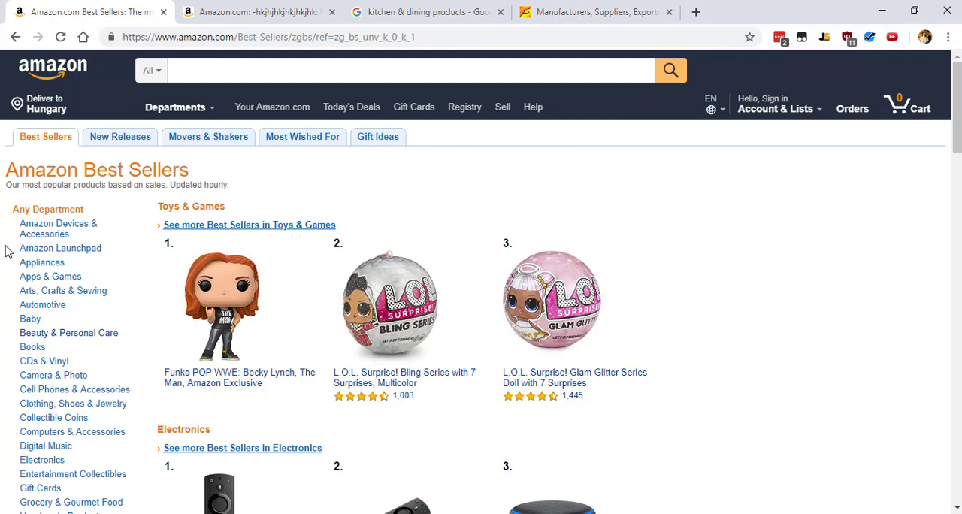
Step: Browse Best Sellers from Home & Kitchen into the Kitchen & Dining top-ranked list
scroll("down", 3)
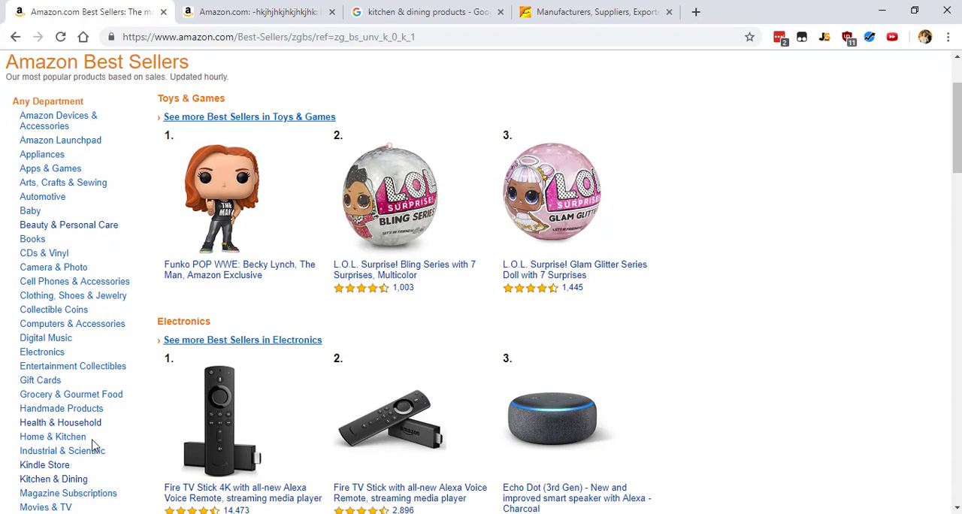
left_click(53, 437)
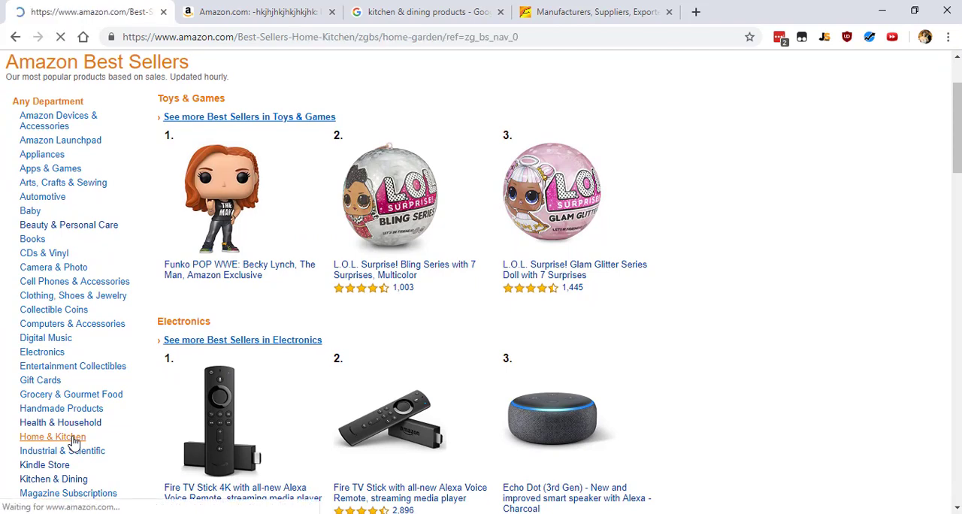
left_click(53, 437)
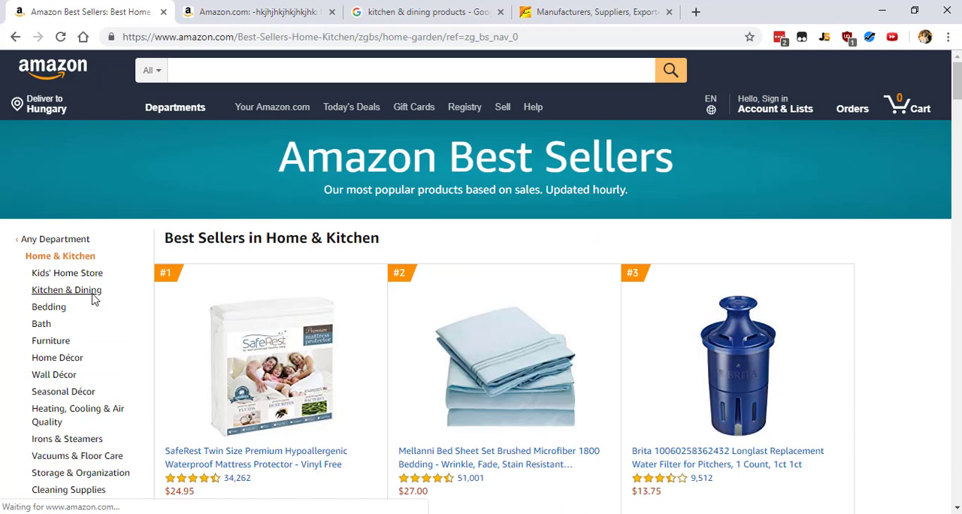
left_click(66, 291)
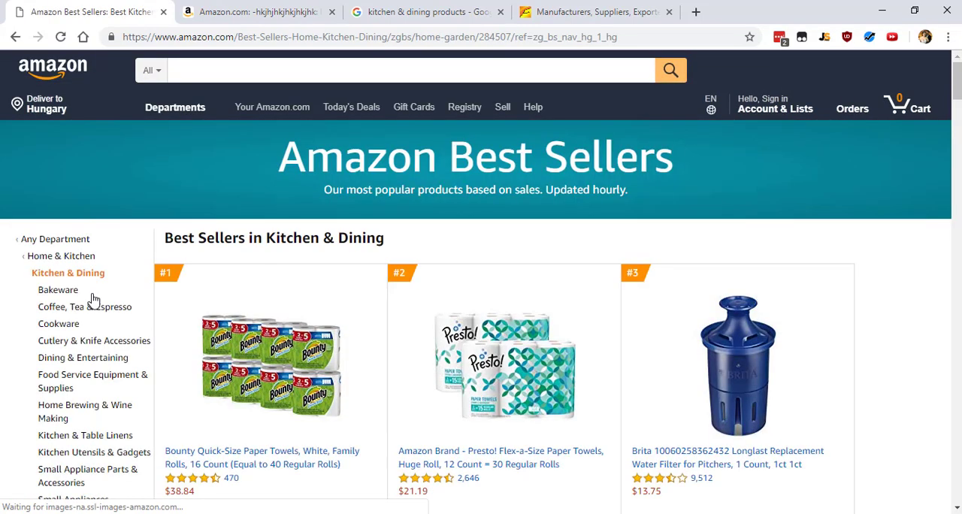
scroll("down", 3)
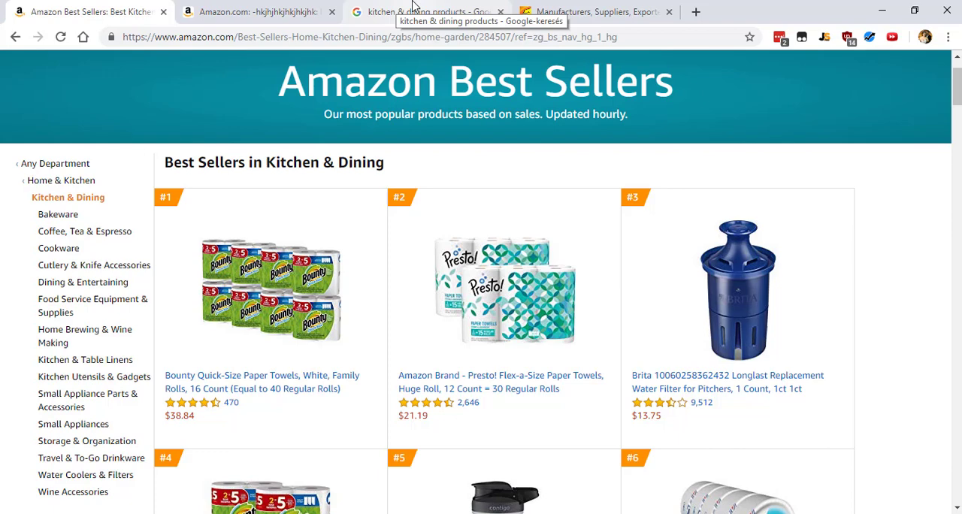
Step: Check the Google 'kitchen & dining products' results, then return to Amazon's placeholder results
left_click(429, 11)
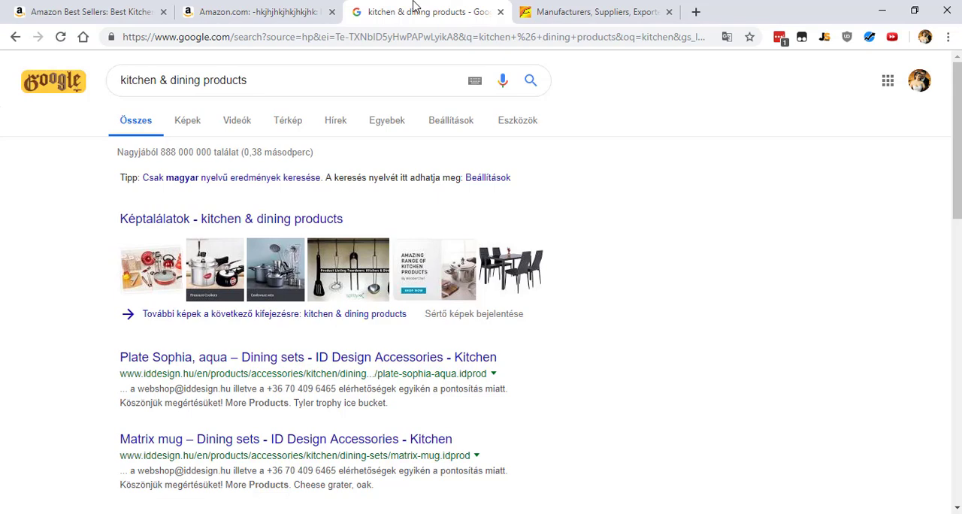
left_click(259, 11)
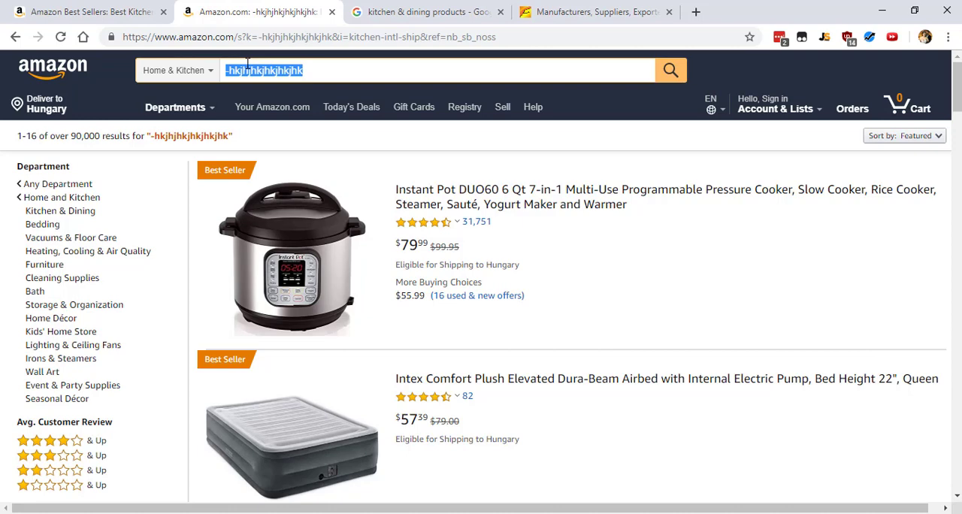
Step: Search Home & Kitchen for 'portable blender' via the suggestion, showing 284 results
type("portabl")
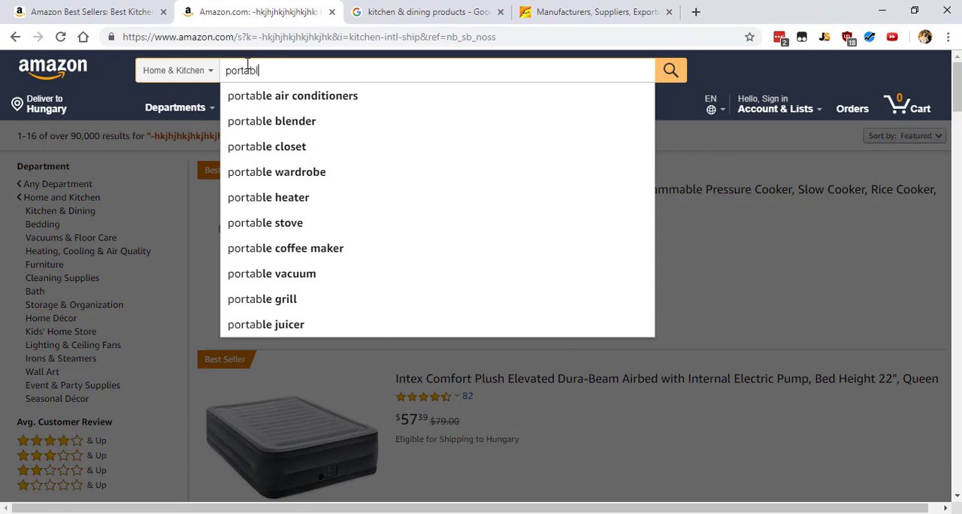
left_click(270, 121)
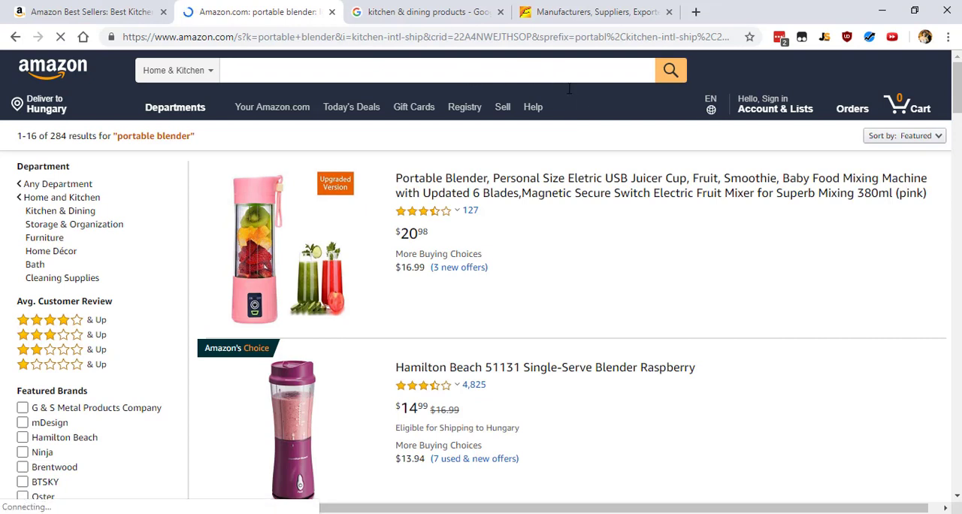
type("portable blender")
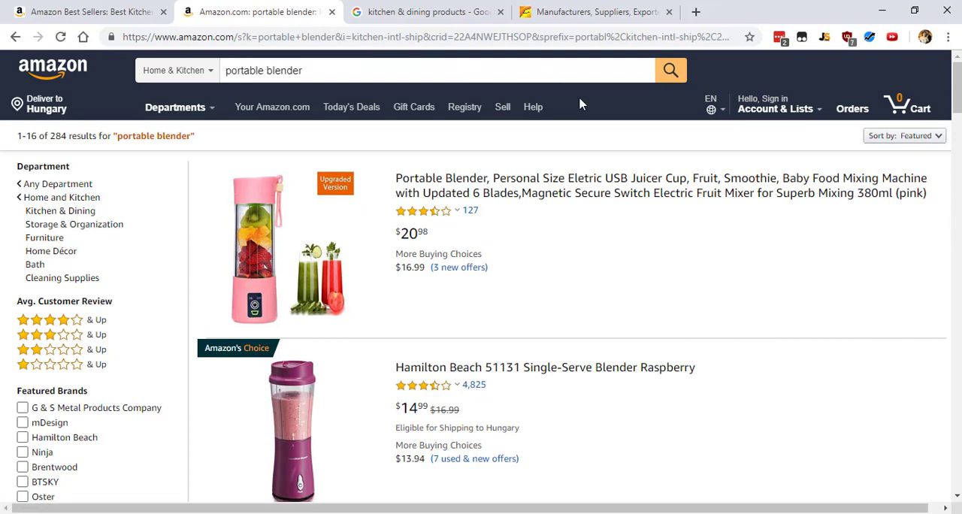
mouse_move(845, 62)
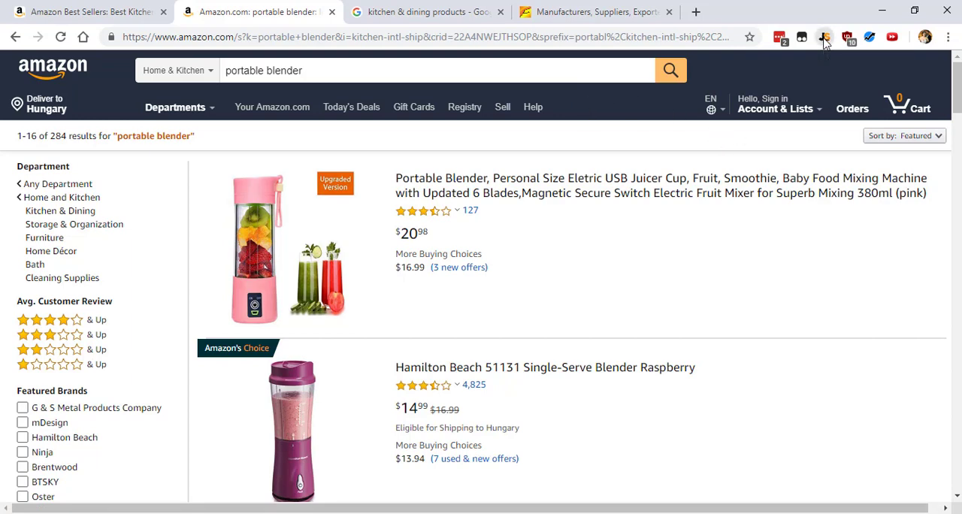
Step: Run Jungle Scout on the portable blender results, showing 2,492 average monthly sales
left_click(825, 37)
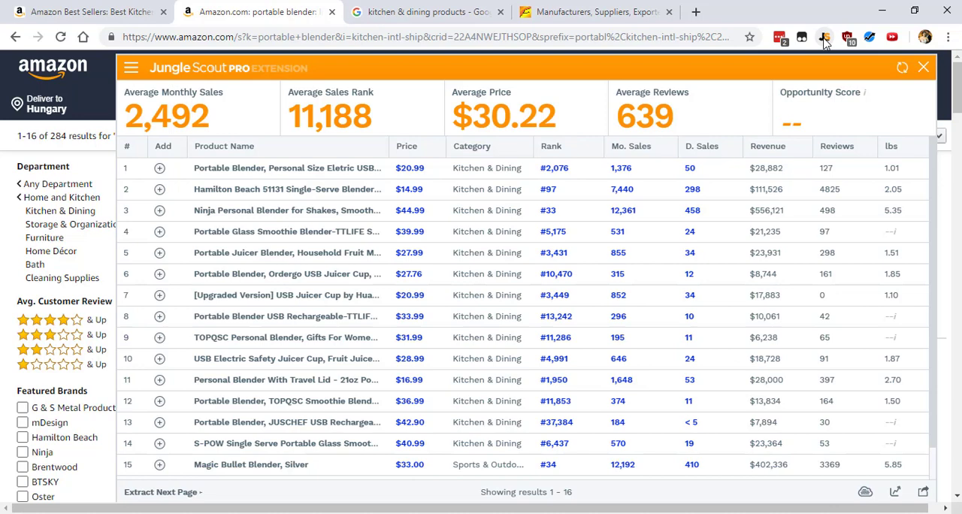
left_click(594, 12)
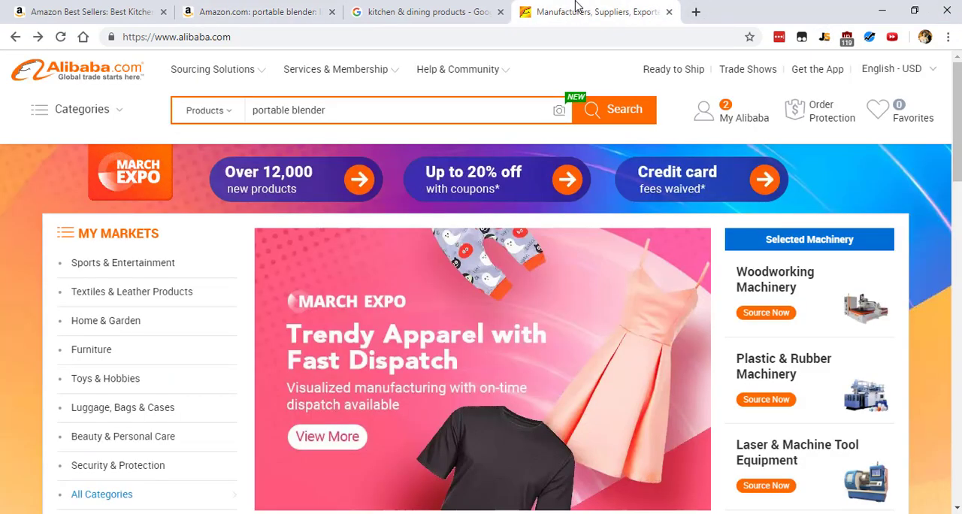
Step: Search Alibaba for 'portable blender'
left_click(325, 110)
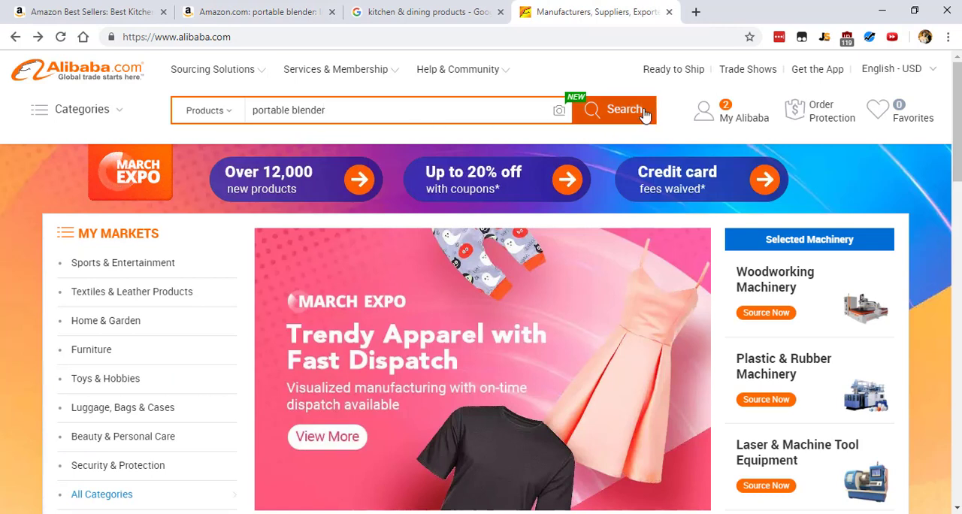
left_click(615, 109)
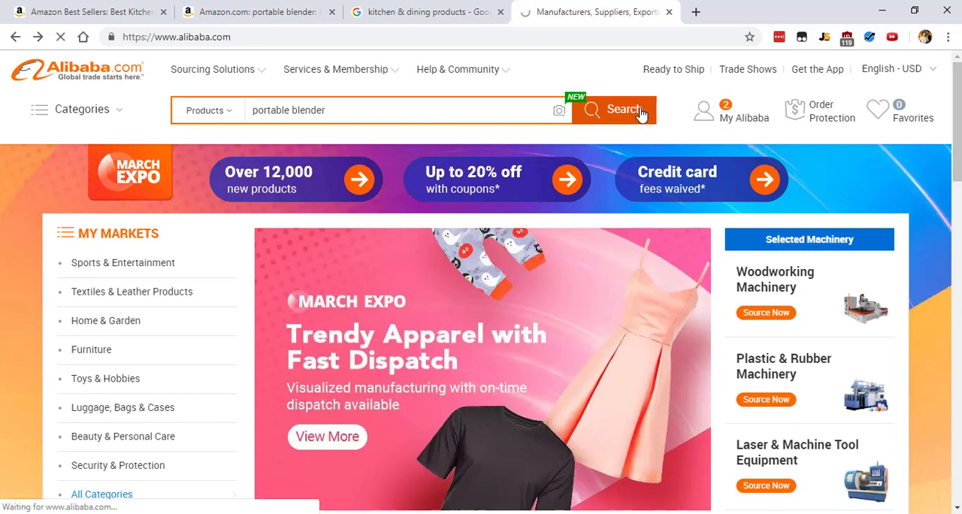
left_click(614, 110)
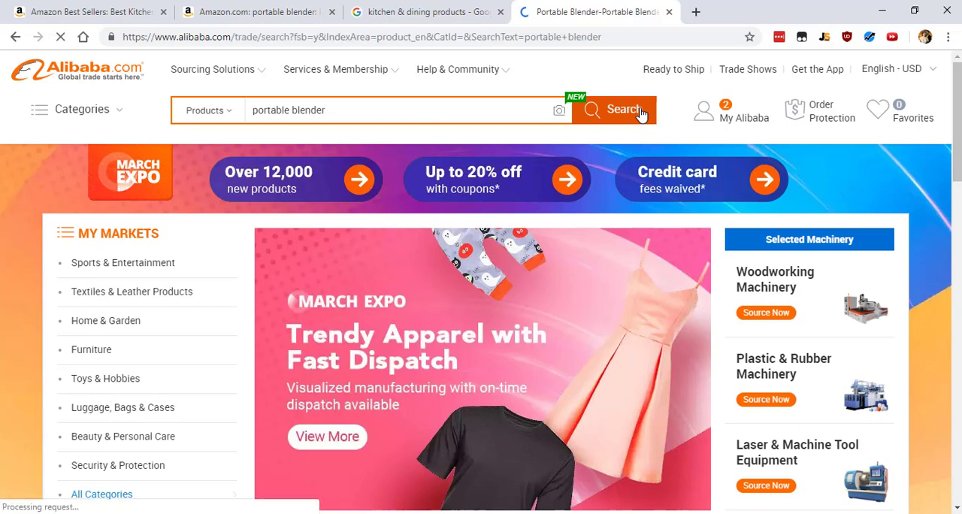
left_click(614, 109)
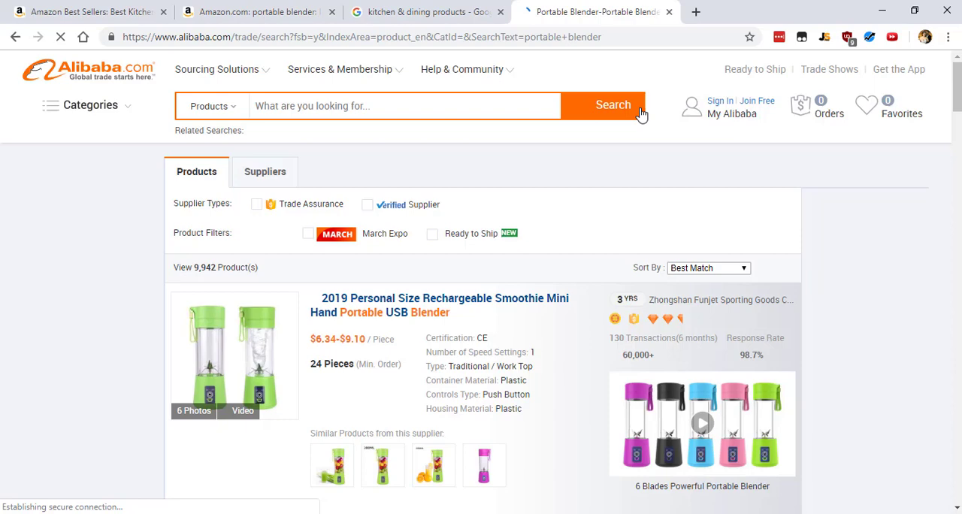
left_click(613, 105)
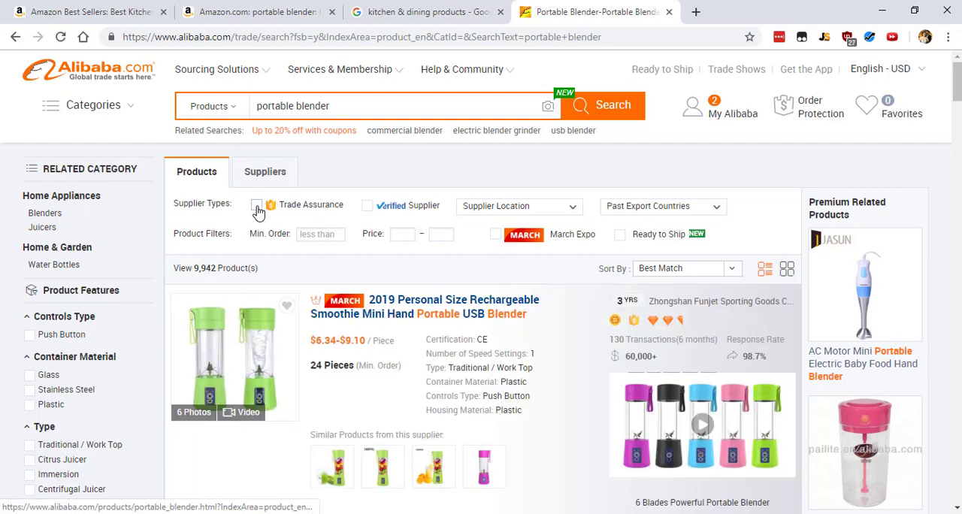
Step: Filter the blender results to Trade Assurance and Verified suppliers
left_click(256, 205)
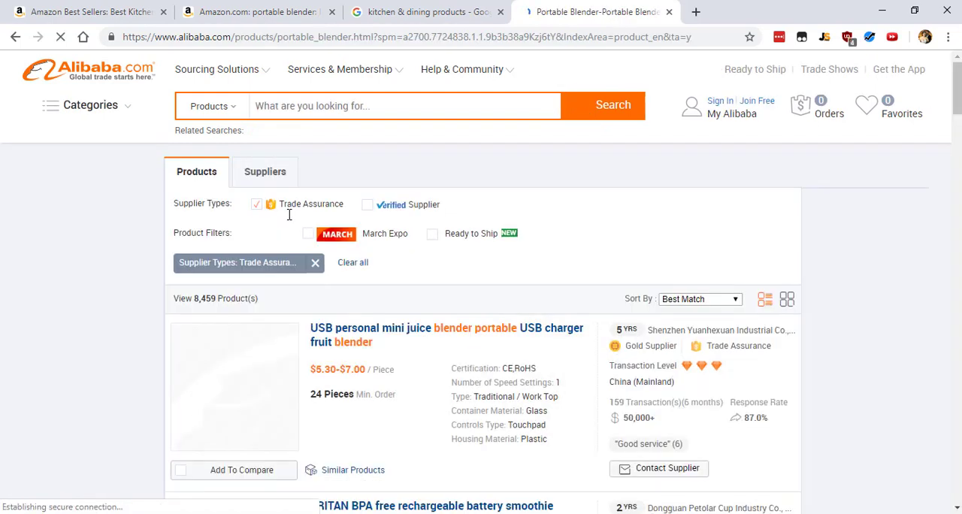
type("portable blender")
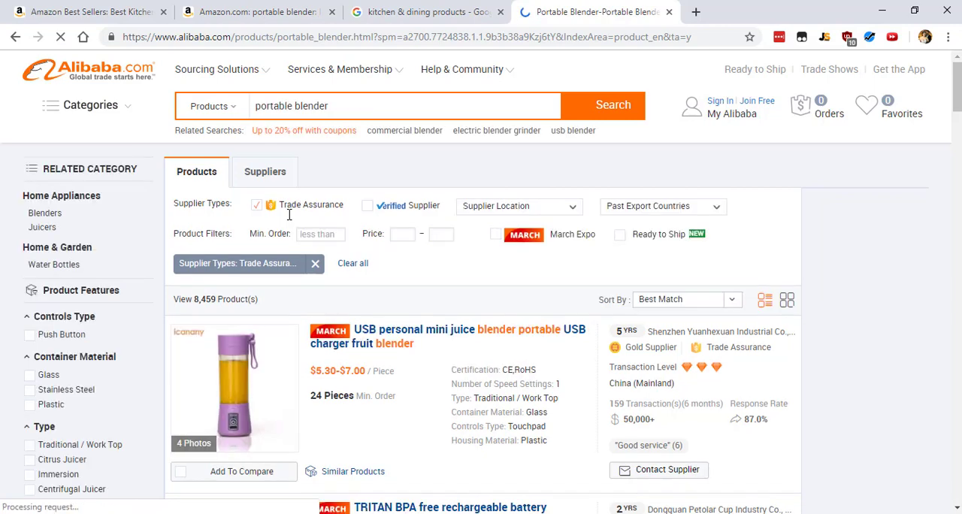
left_click(368, 205)
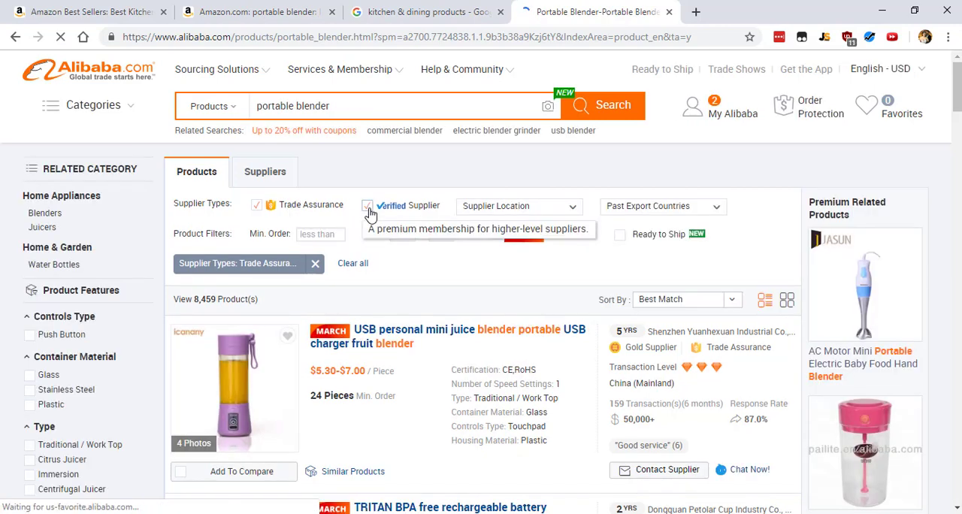